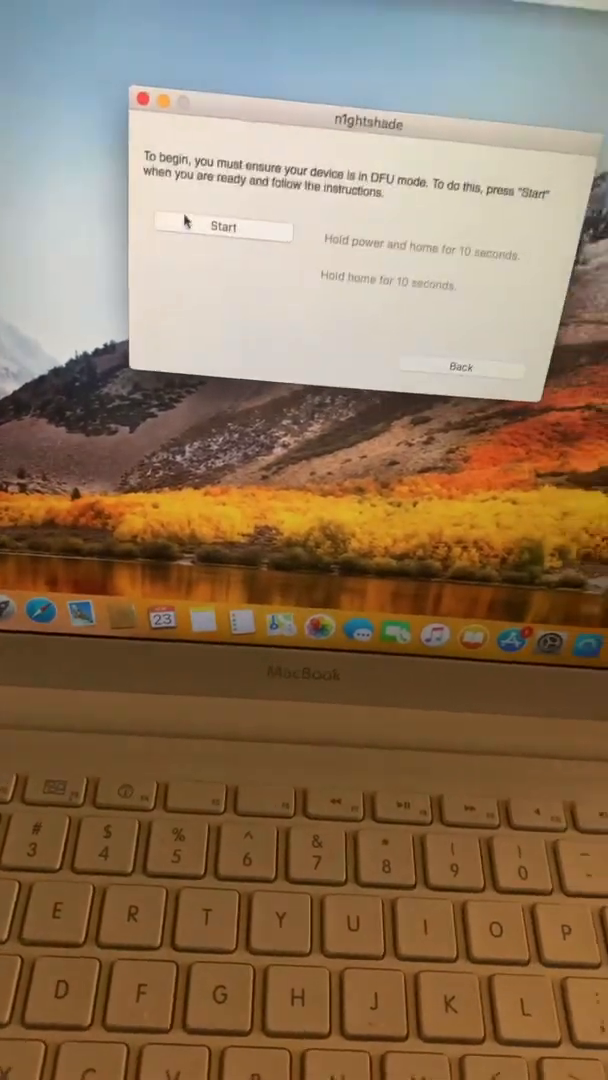
Start the DFU-mode process so n1ghtshade's exploit runs and the progress log advances.
left_click(222, 228)
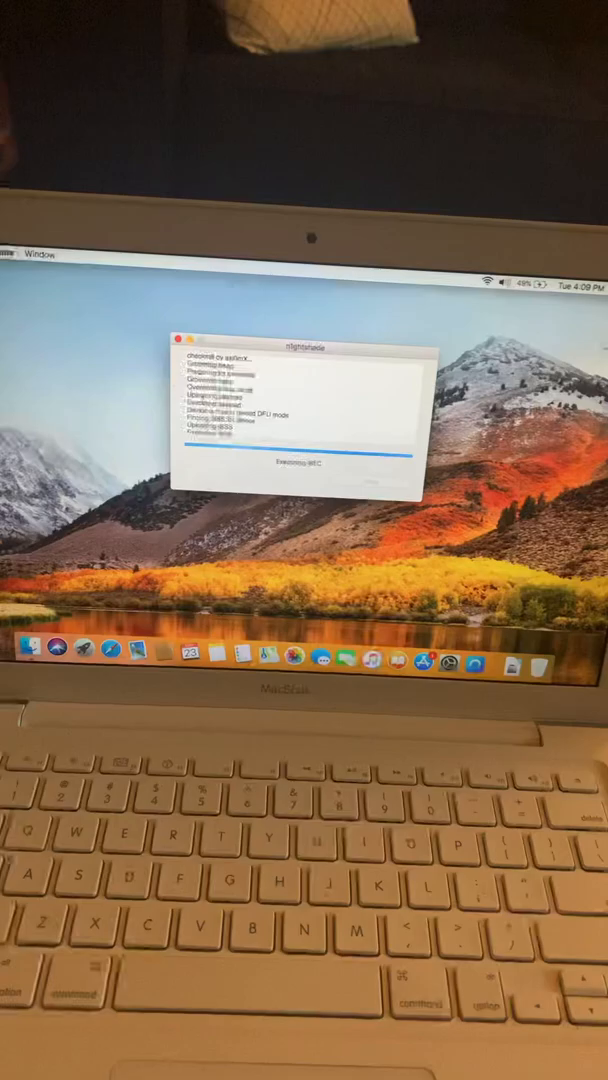